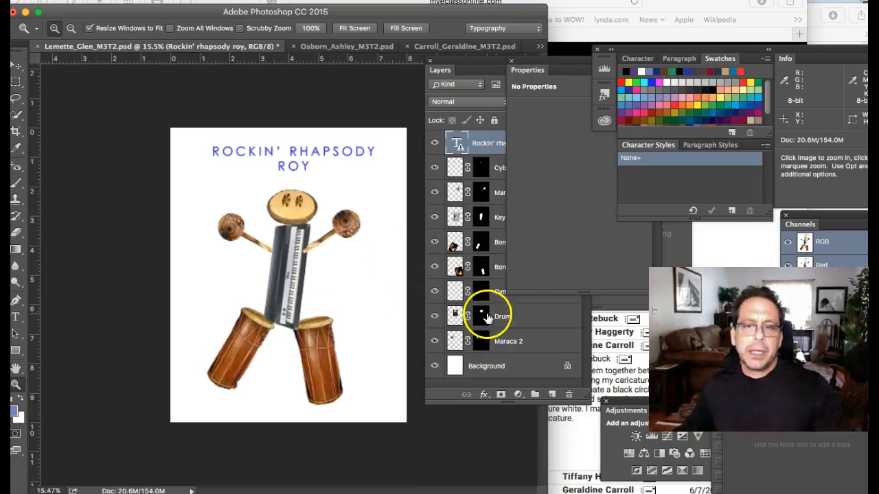
- Select the Drum layer of the Rockin' Rhapsody Roy caricature
{"action": "left_click", "coordinate": [503, 316]}
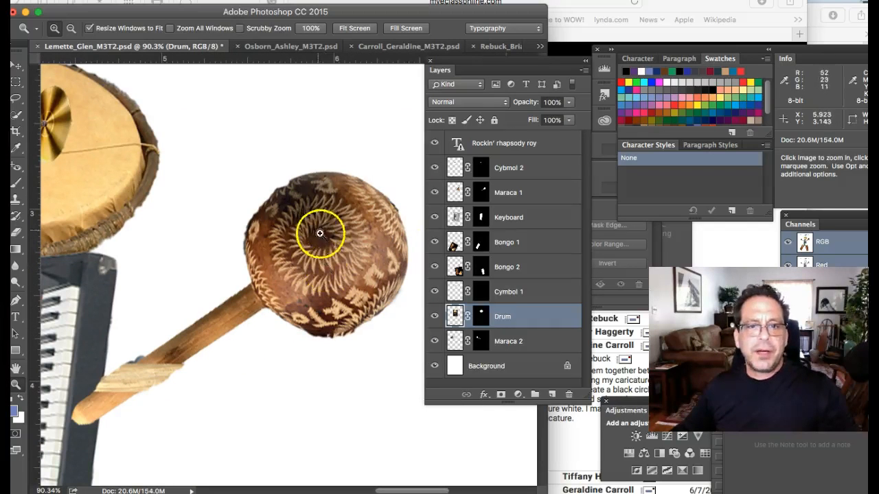
{"action": "mouse_move", "coordinate": [271, 316]}
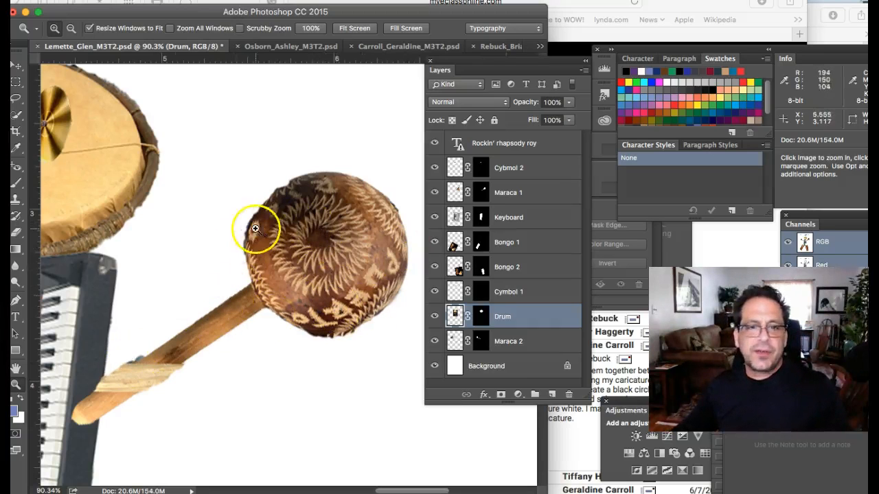
{"action": "mouse_move", "coordinate": [303, 285]}
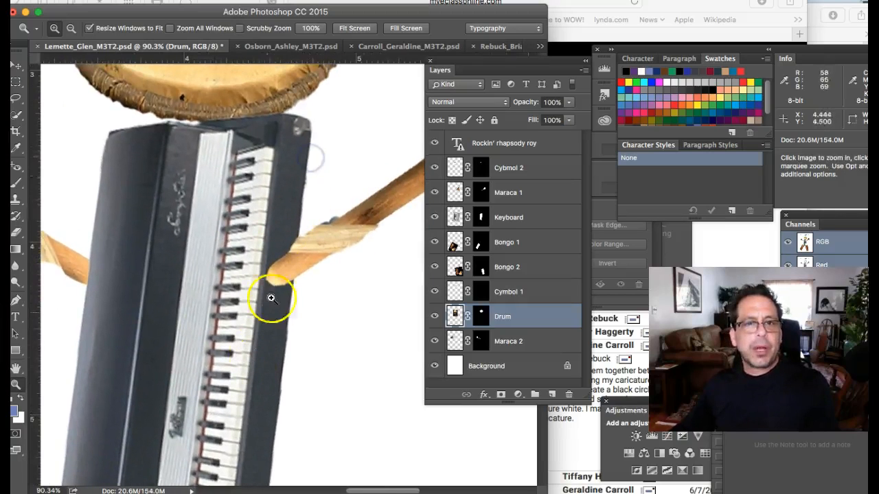
{"action": "mouse_move", "coordinate": [177, 213]}
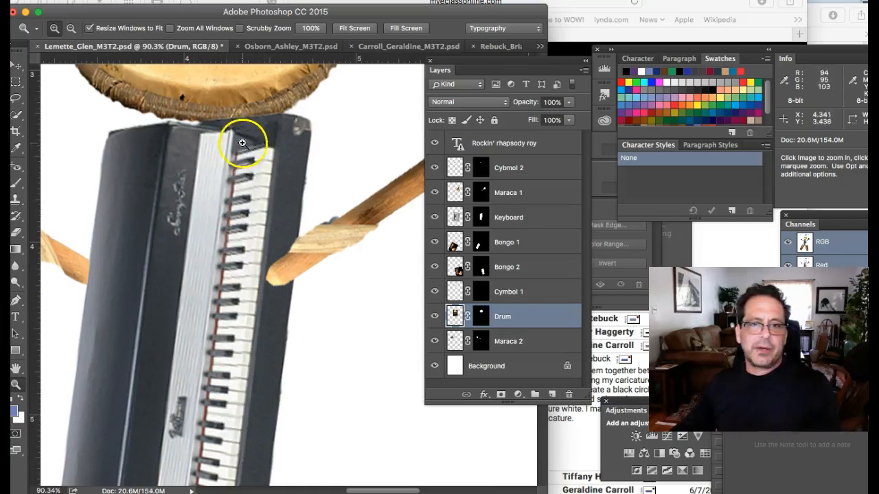
{"action": "mouse_move", "coordinate": [199, 359]}
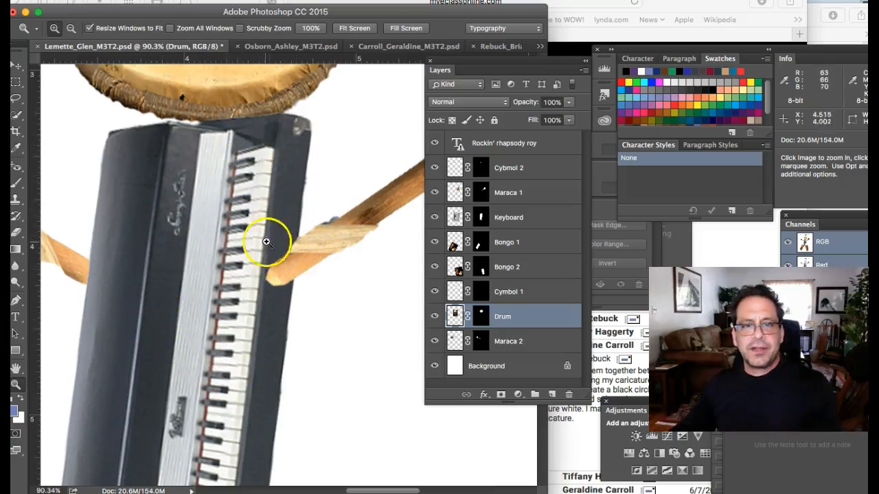
{"action": "mouse_move", "coordinate": [240, 165]}
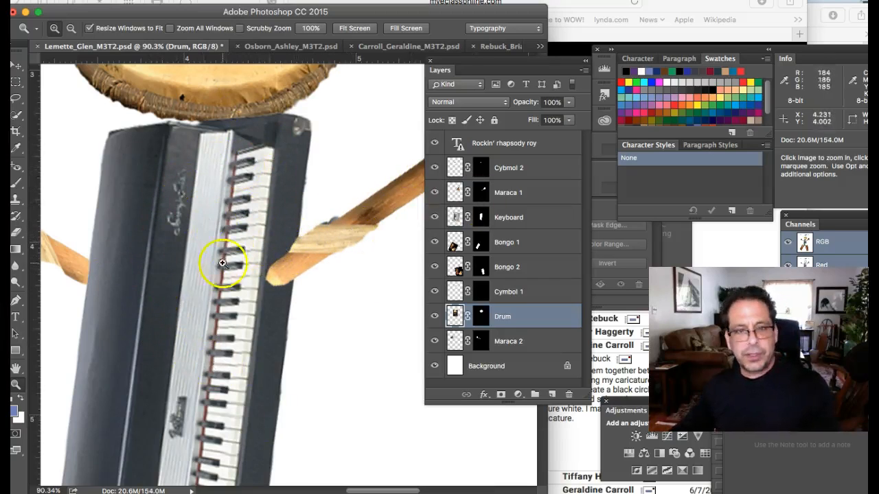
- Pan across the drum tops, bottom and rim to check their edges for blurriness
{"action": "left_click_drag", "start_coordinate": [222, 263], "coordinate": [230, 233]}
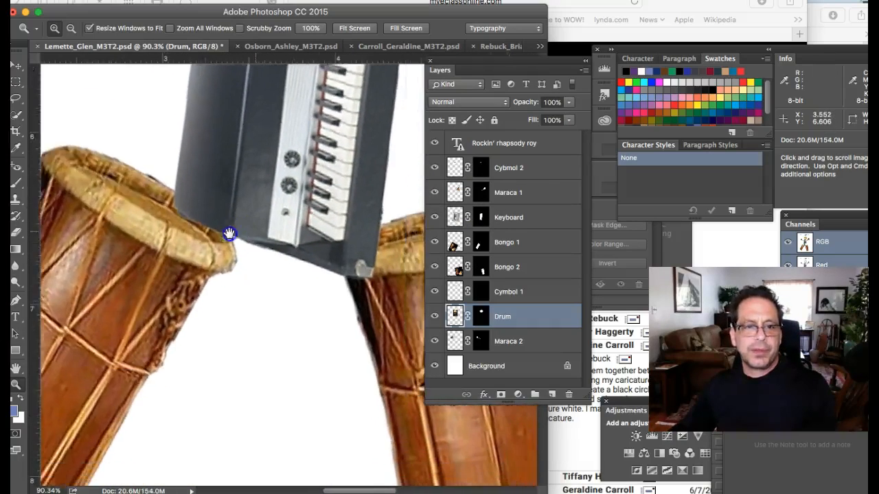
{"action": "left_click_drag", "start_coordinate": [230, 234], "coordinate": [218, 169]}
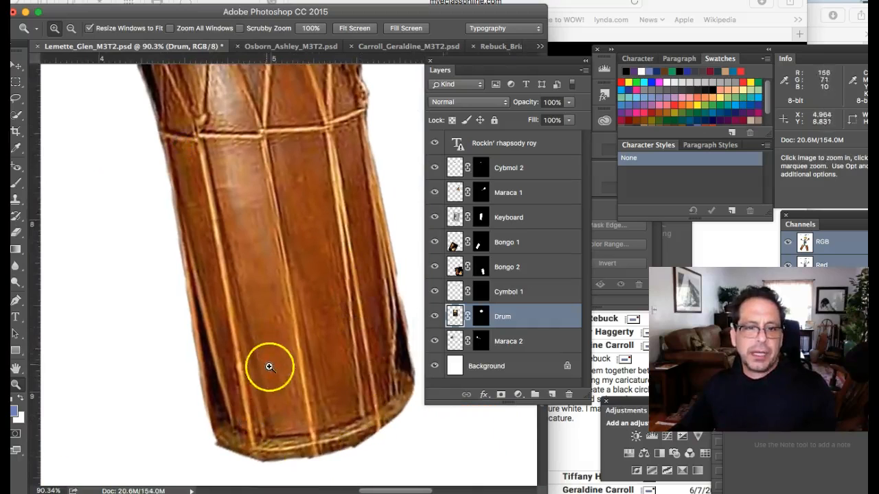
{"action": "mouse_move", "coordinate": [217, 226]}
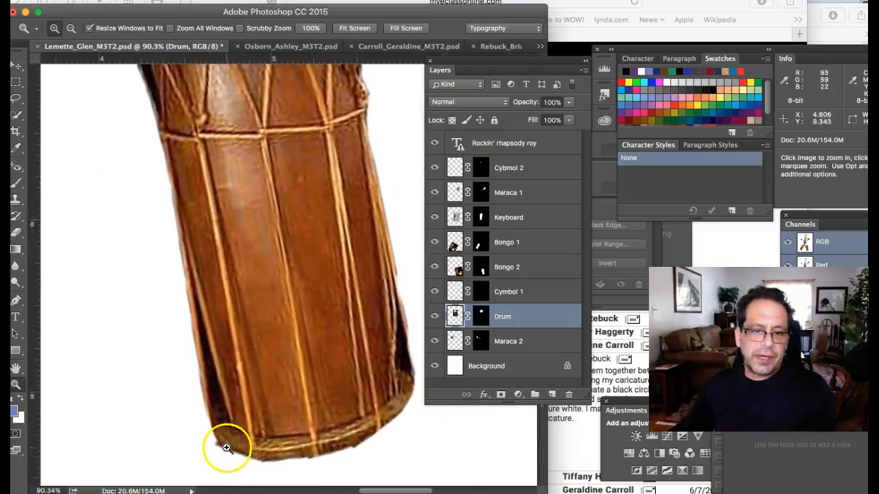
{"action": "mouse_move", "coordinate": [263, 443]}
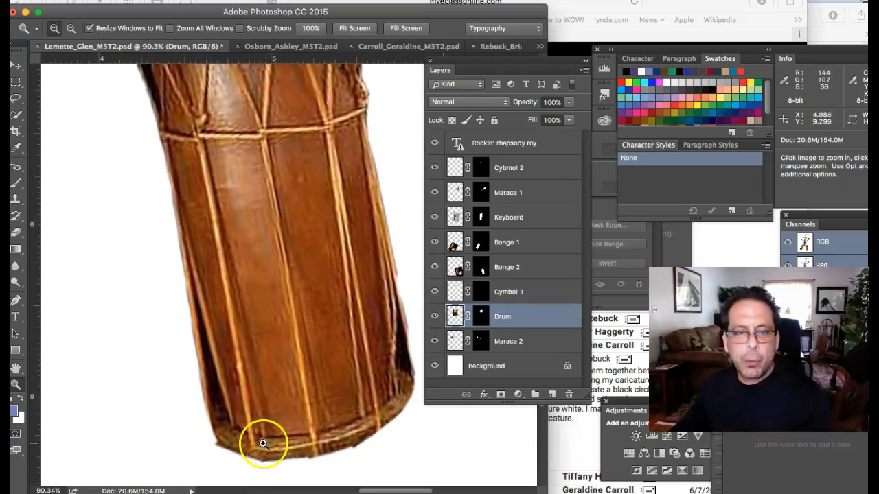
{"action": "mouse_move", "coordinate": [349, 428]}
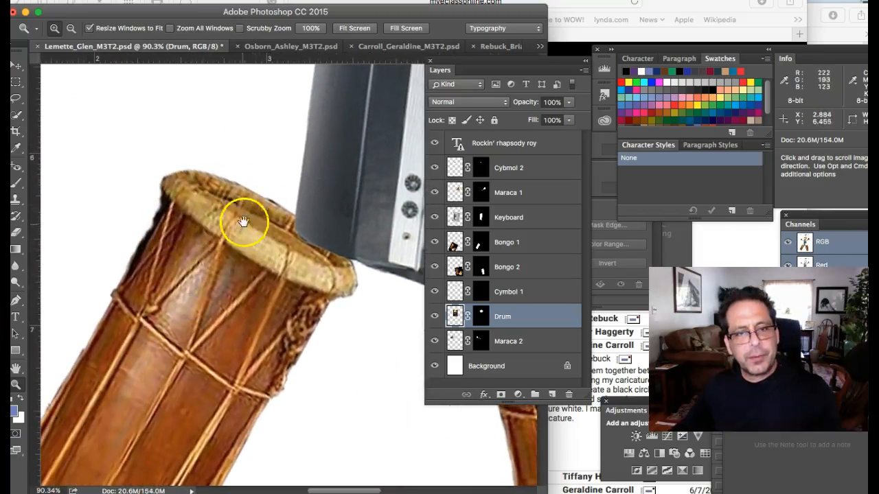
{"action": "left_click_drag", "start_coordinate": [244, 223], "coordinate": [327, 215]}
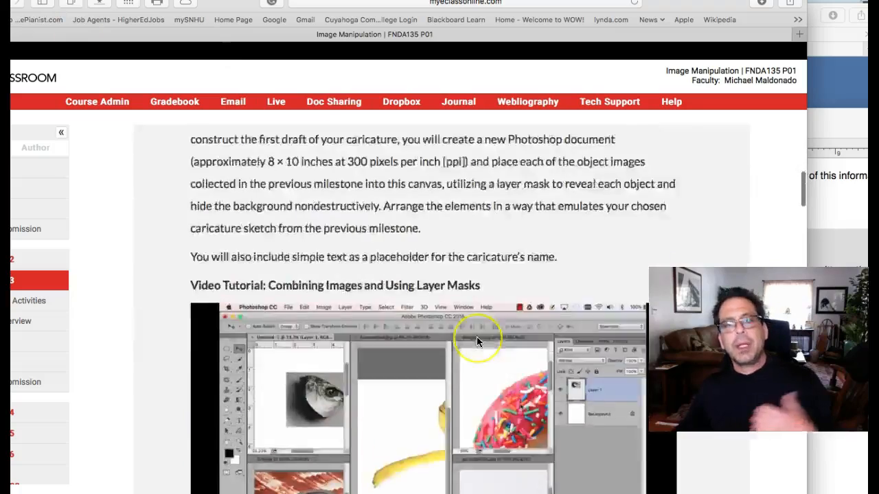
{"action": "scroll", "scroll_direction": "down", "scroll_amount": 3}
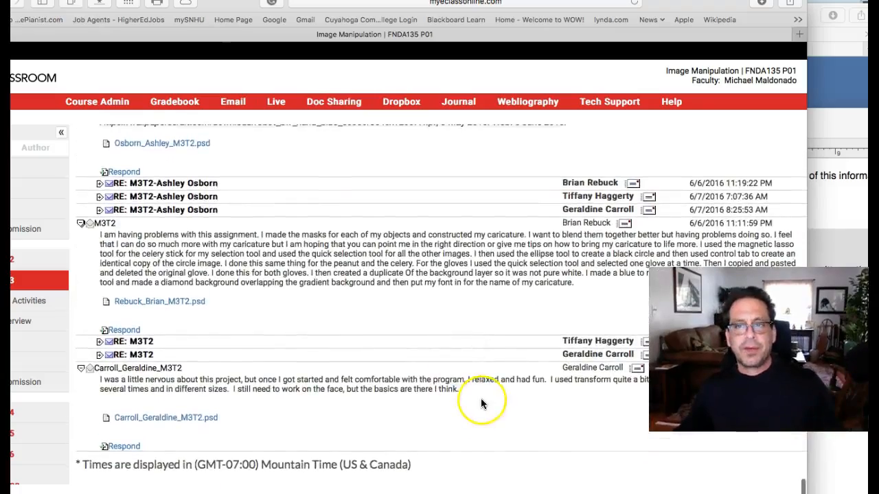